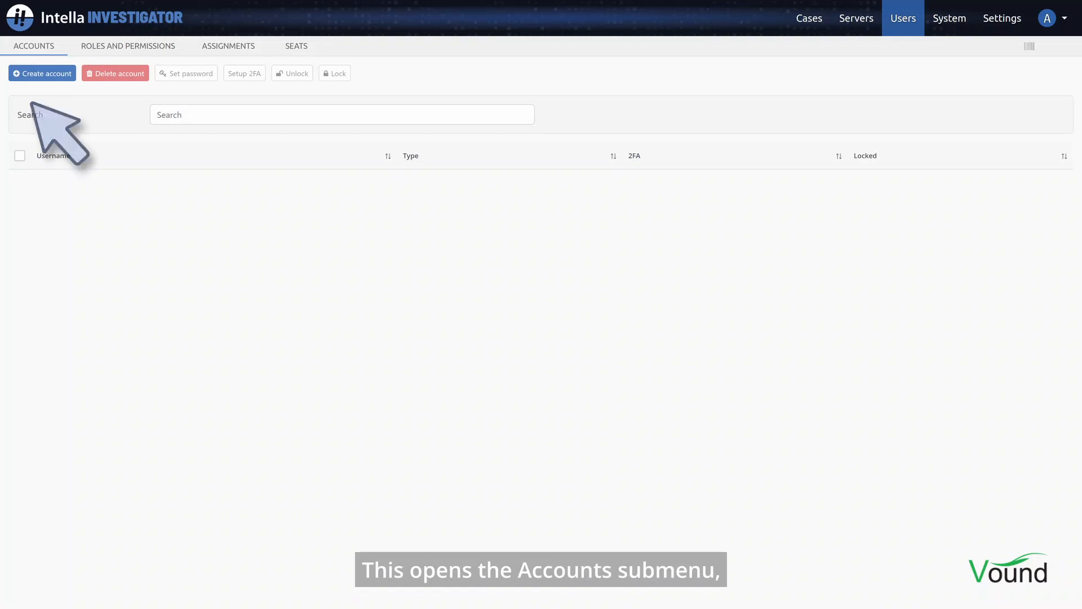
Begin a new user account named user1 with its password entered twice.
click(42, 73)
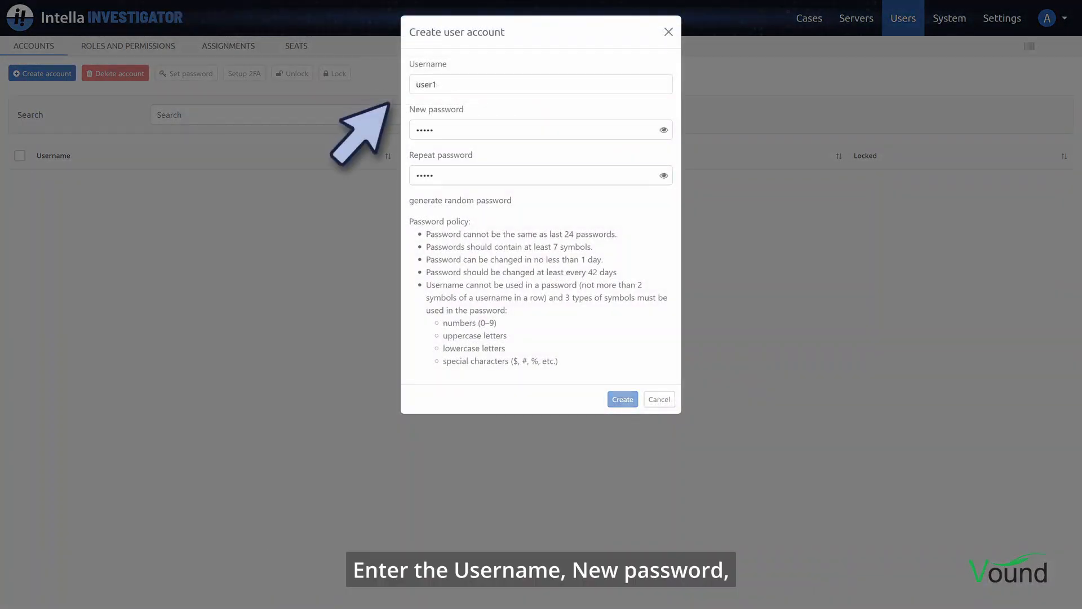
mouse_move(355, 199)
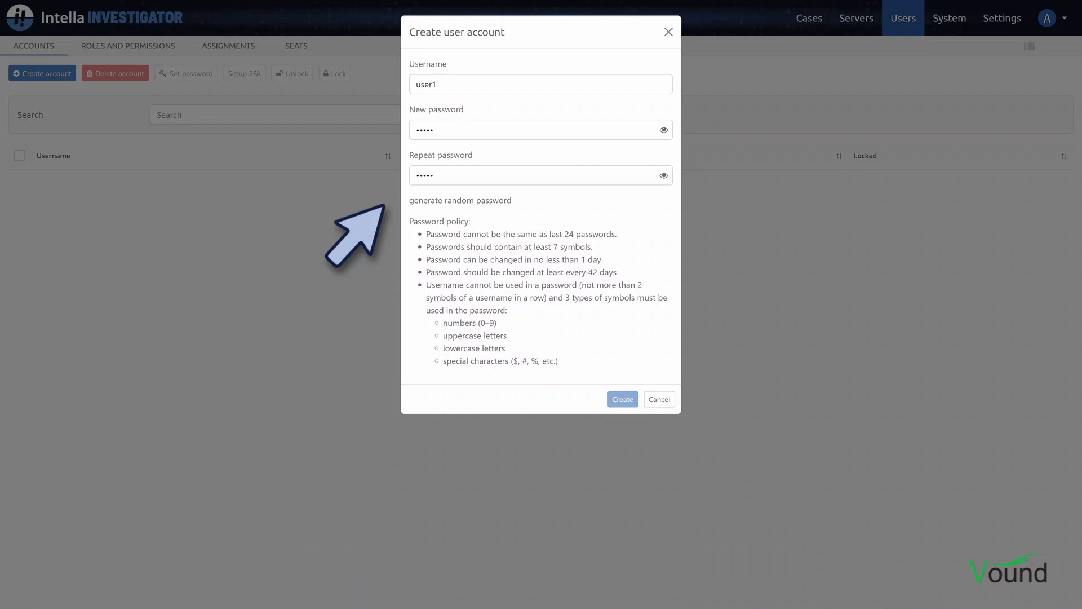
Create the user1 account, then view the Seats overview showing 4 available license seats.
click(623, 399)
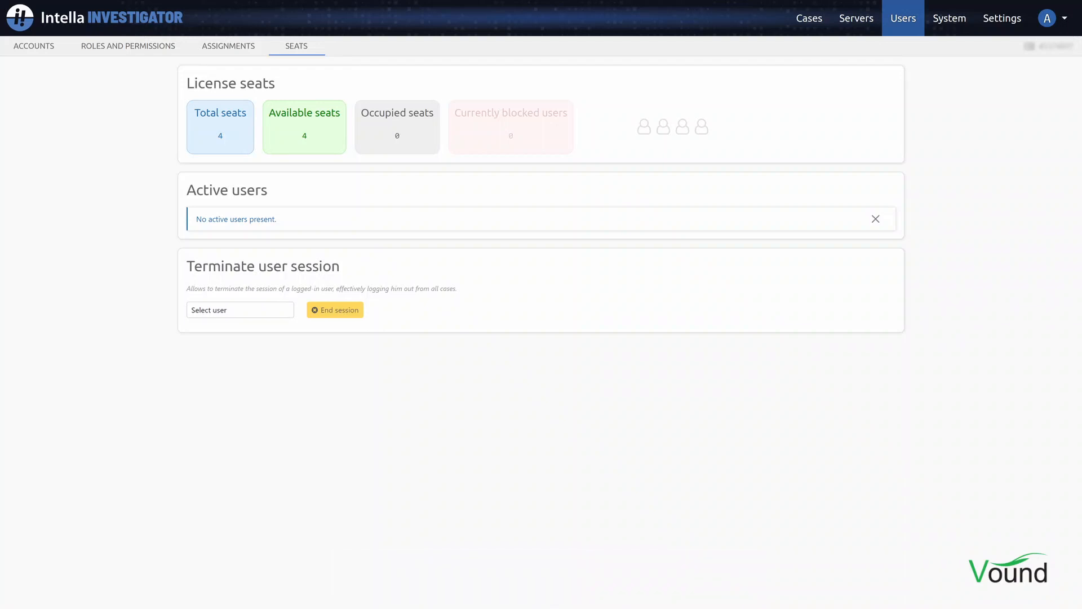
Review the Roles and Permissions list, then go to the empty Cases list.
click(128, 46)
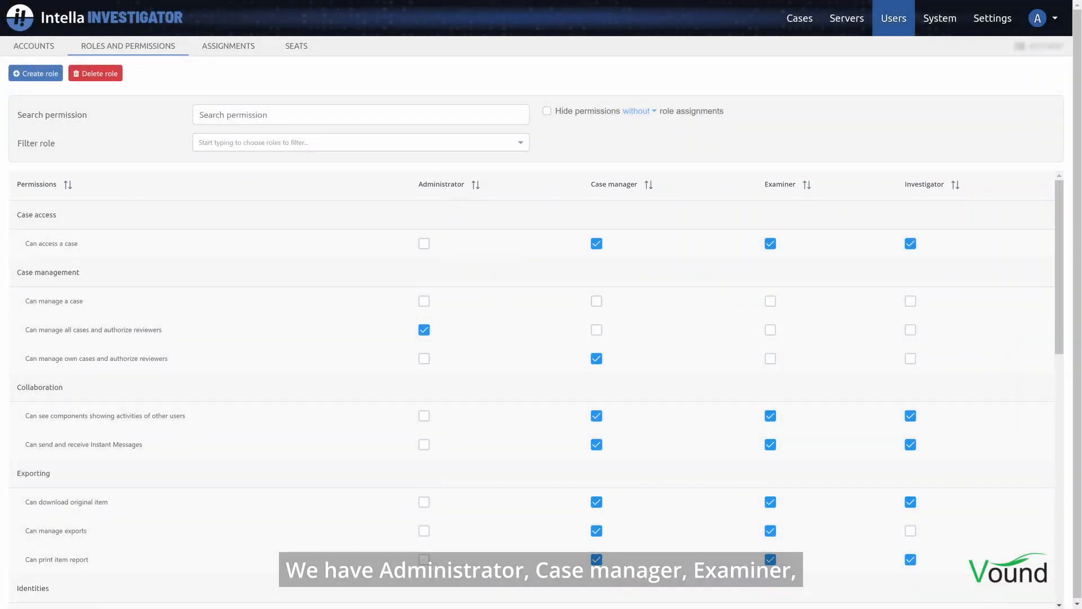
mouse_move(801, 230)
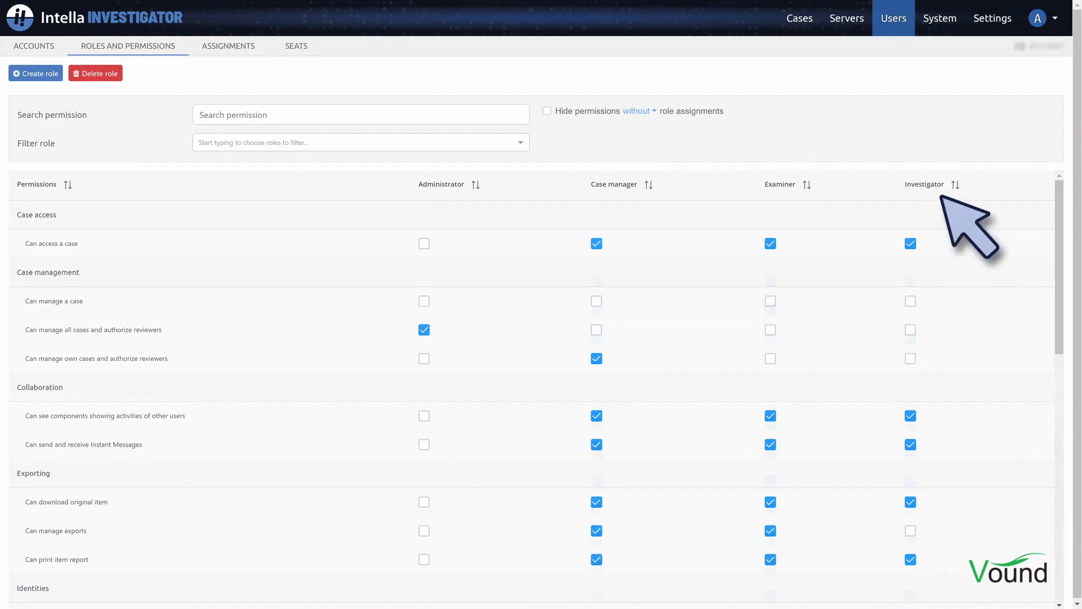
scroll(down, 3)
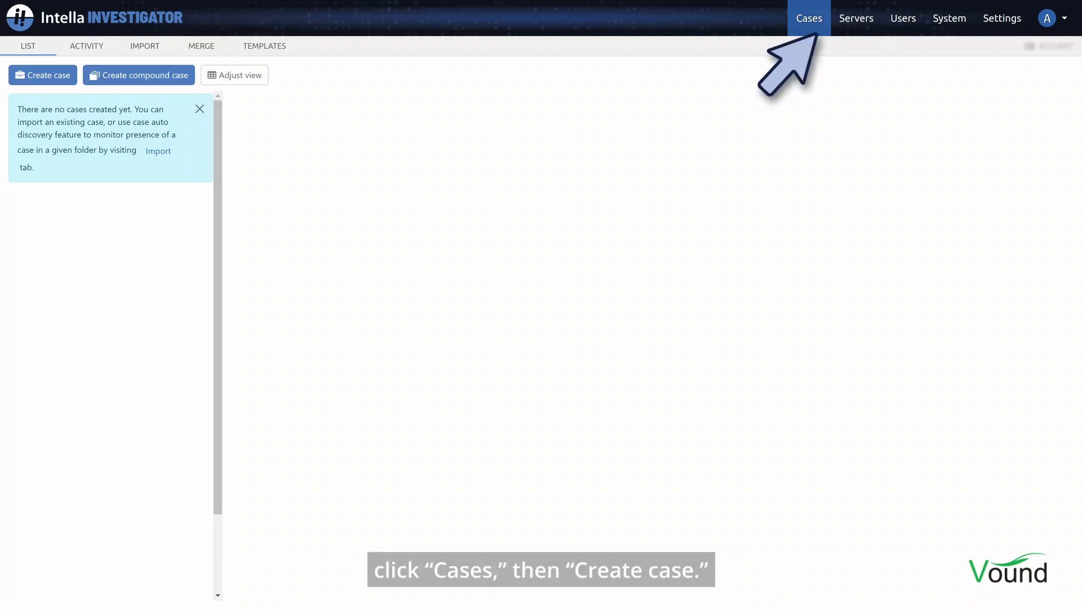
Create 'My First Case' with its description, case folder under C:\cases\Intella and advanced options shown.
click(43, 74)
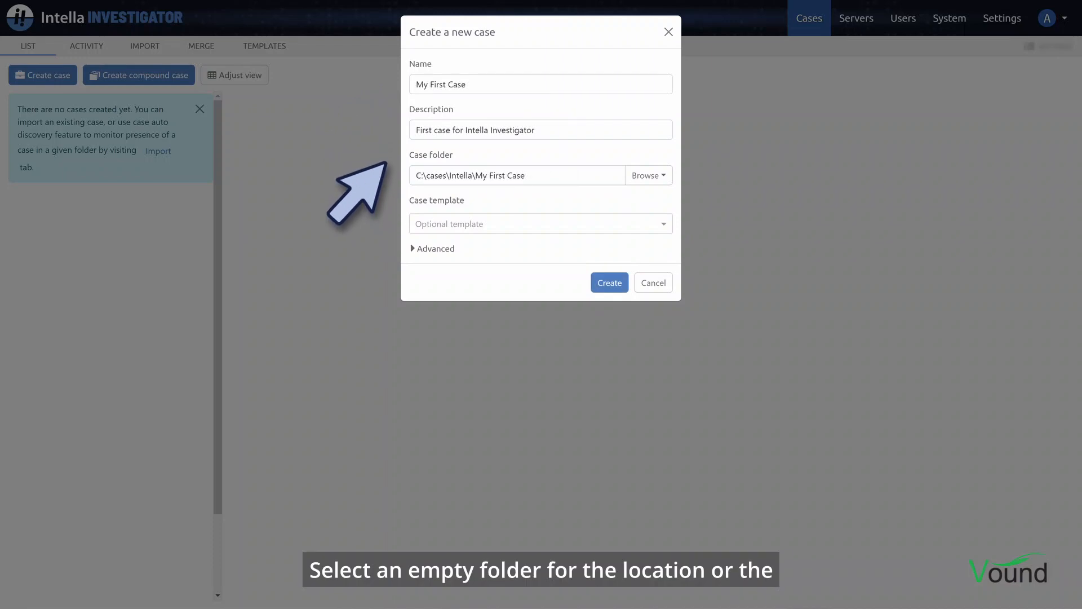
click(432, 248)
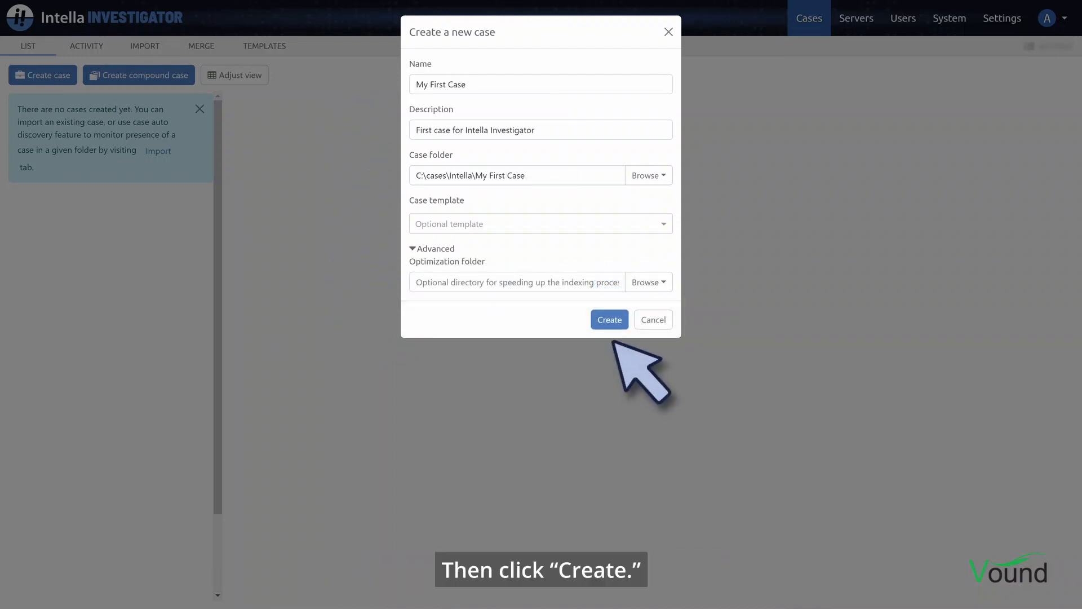
click(610, 320)
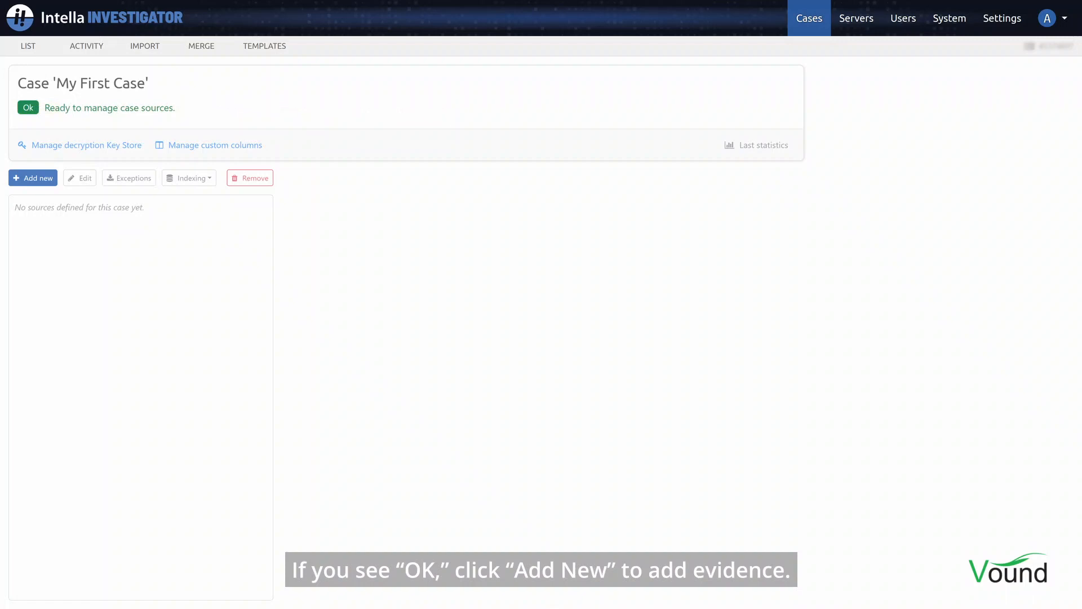
Add a new evidence source to My First Case with Disk image as the source type.
click(32, 177)
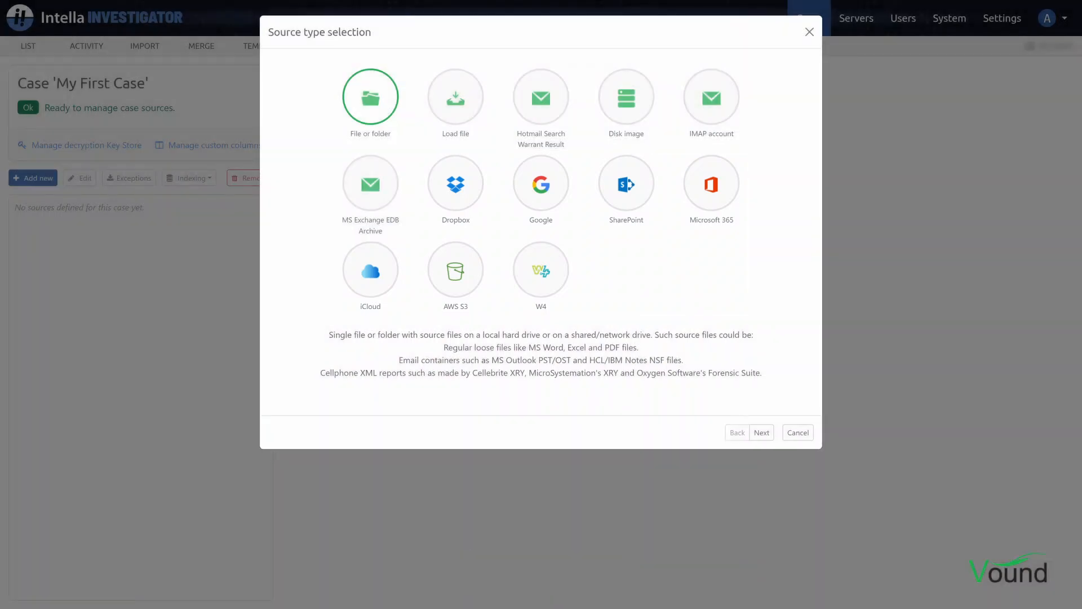
click(626, 97)
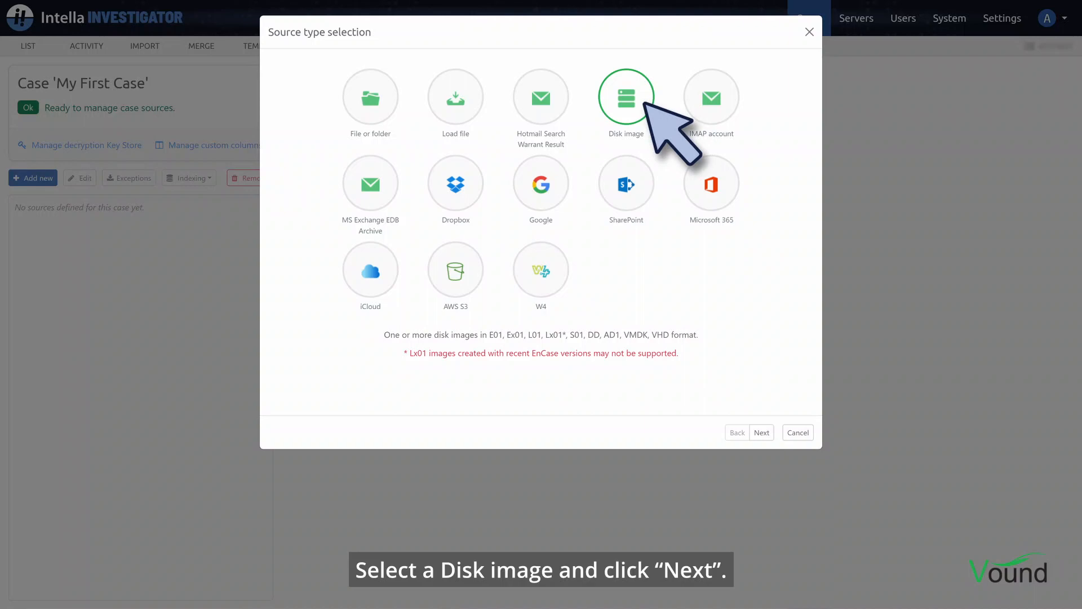
click(762, 432)
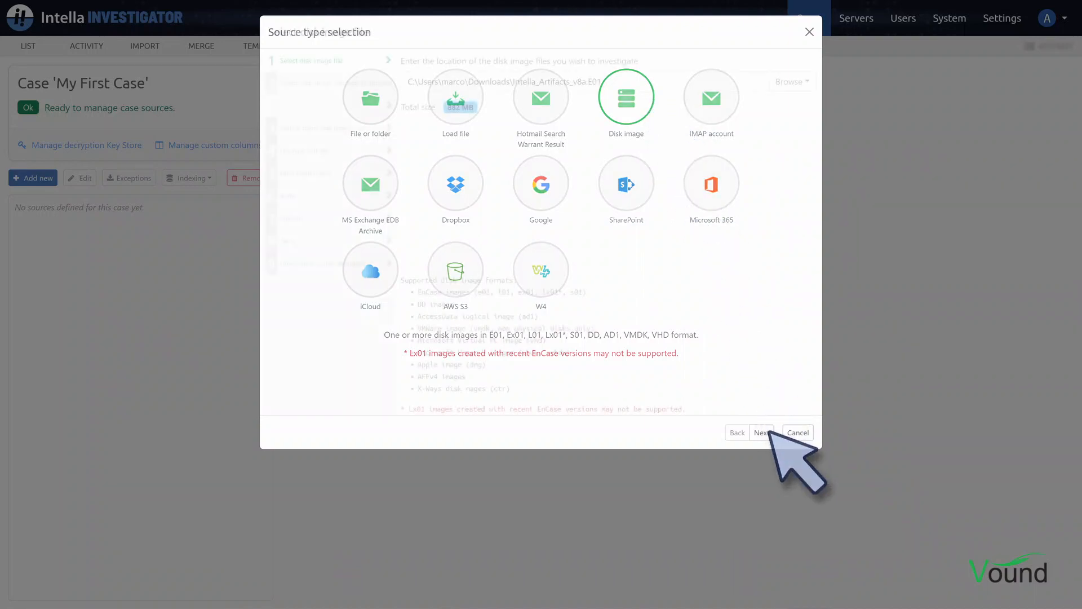
Use Intella_Artifacts_v8a.E01 (882 MB) with all NTFS folders included, checking volume shadow copies, and continue.
click(762, 433)
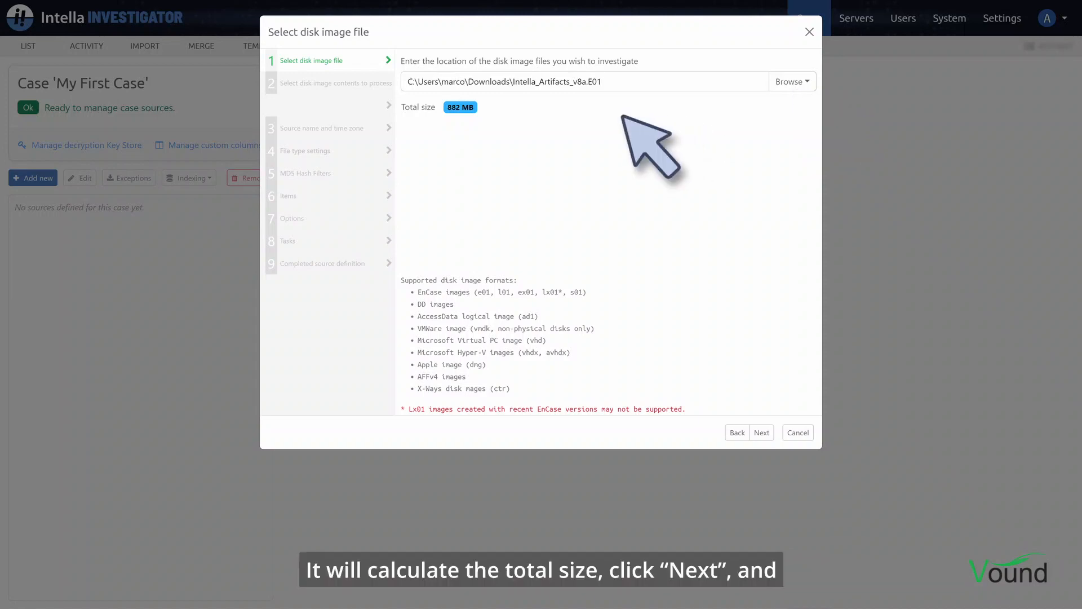
click(763, 432)
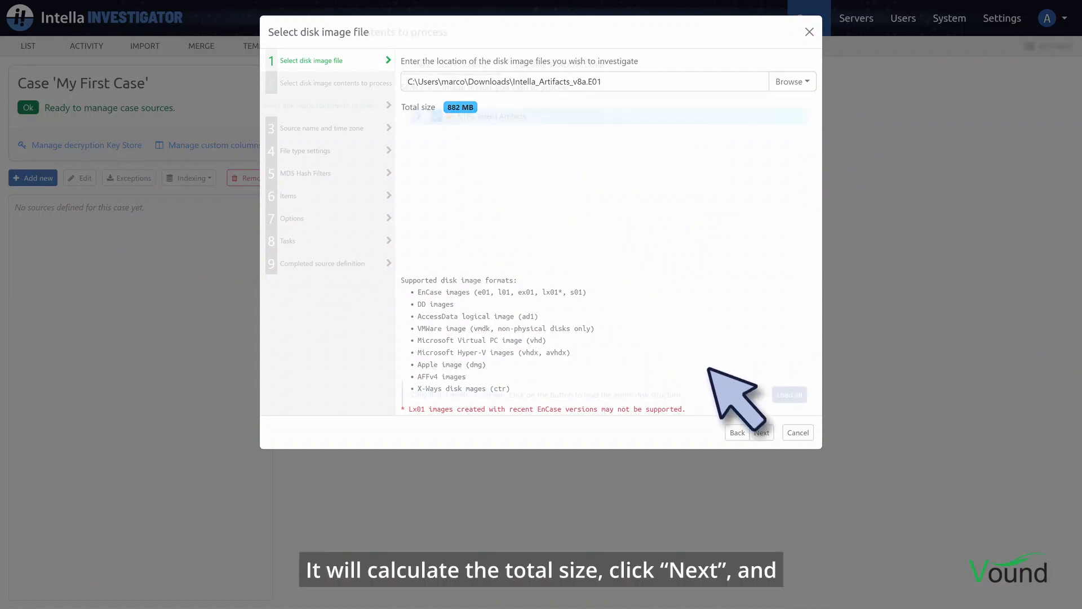
click(761, 433)
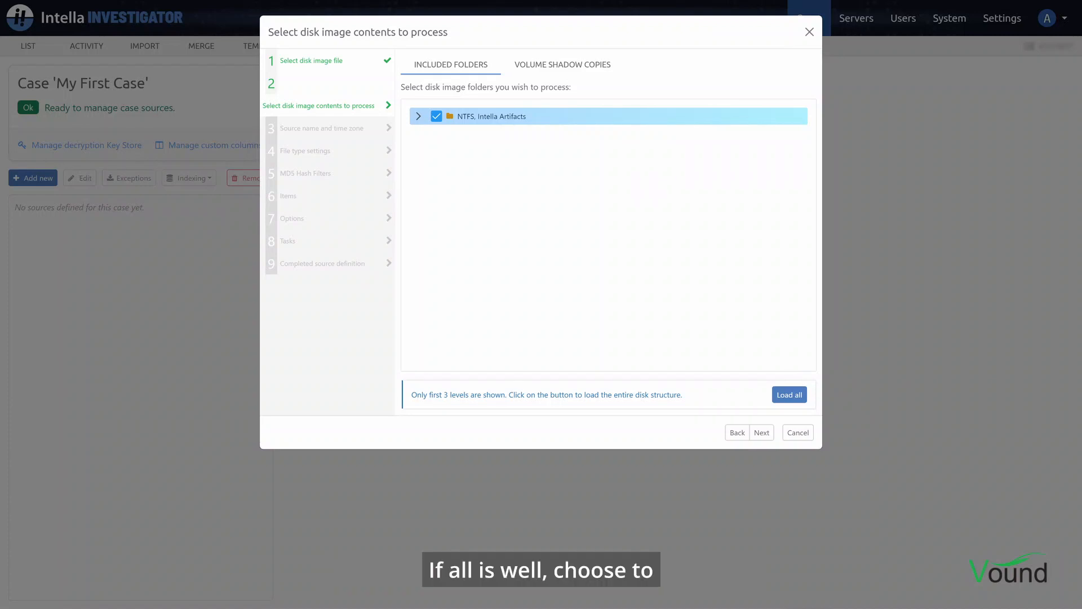
click(417, 116)
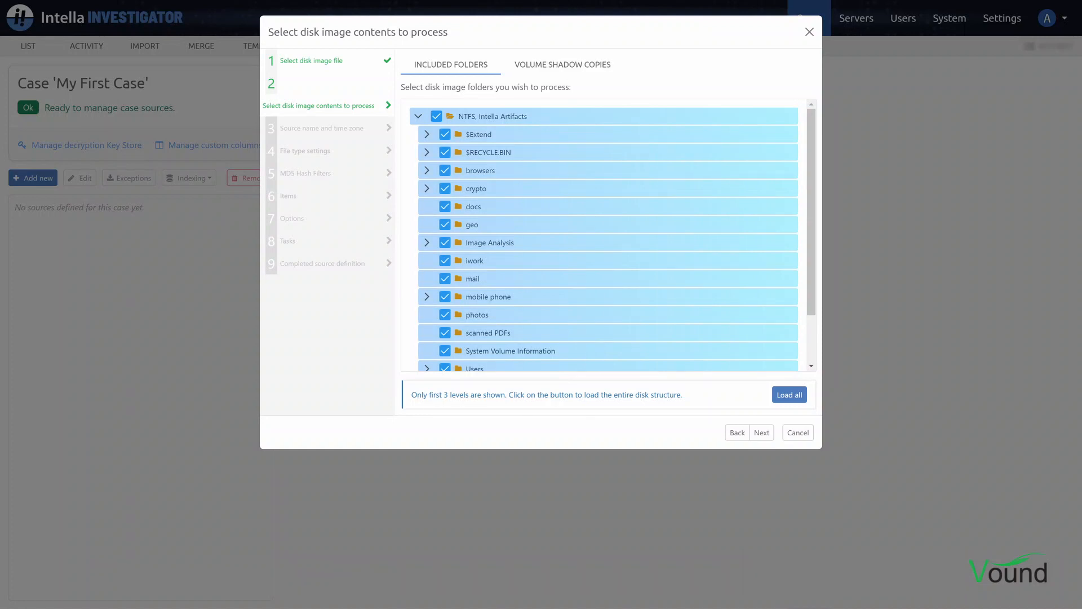
click(562, 65)
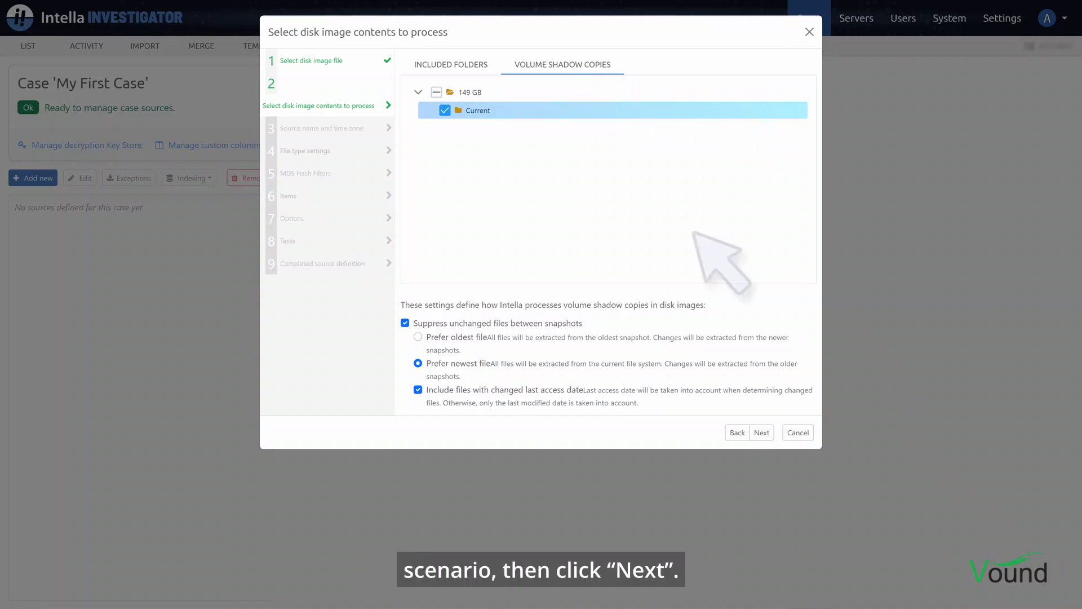
click(761, 433)
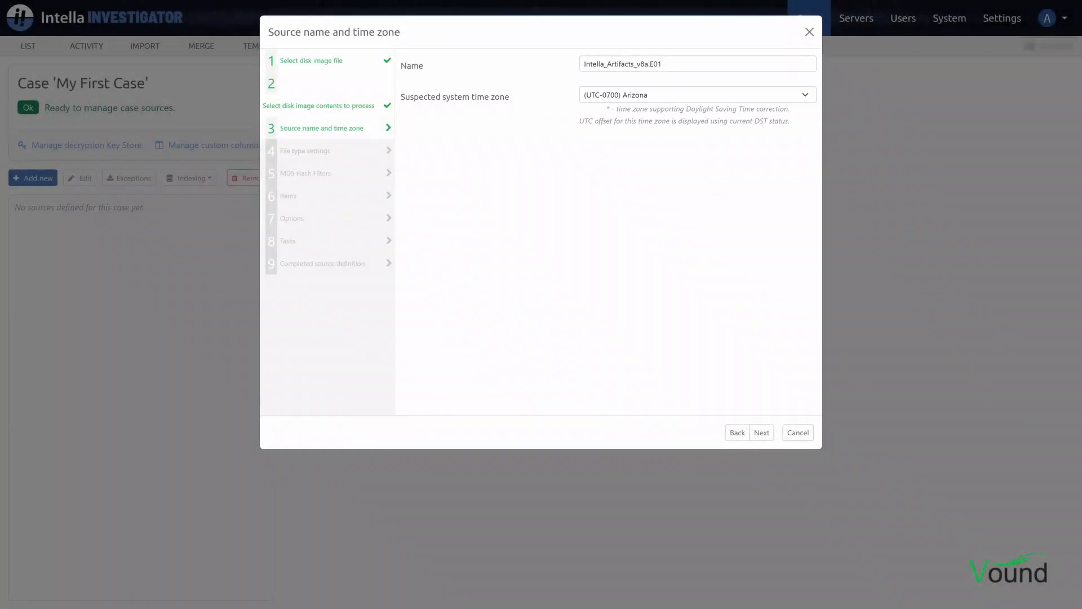
Keep the default source name, time zone and All items file type categories.
click(761, 433)
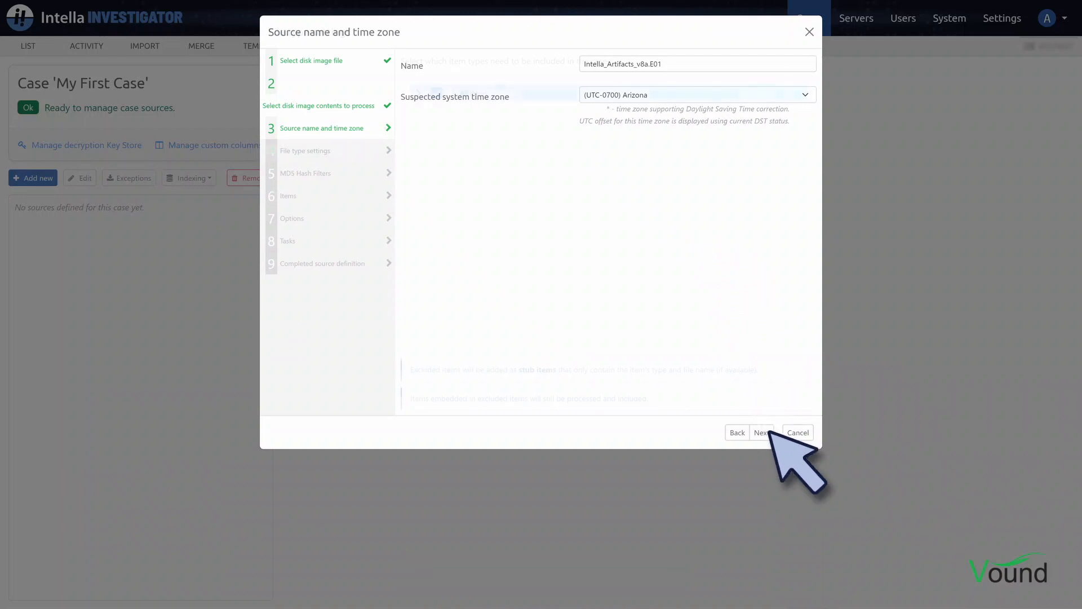
click(763, 432)
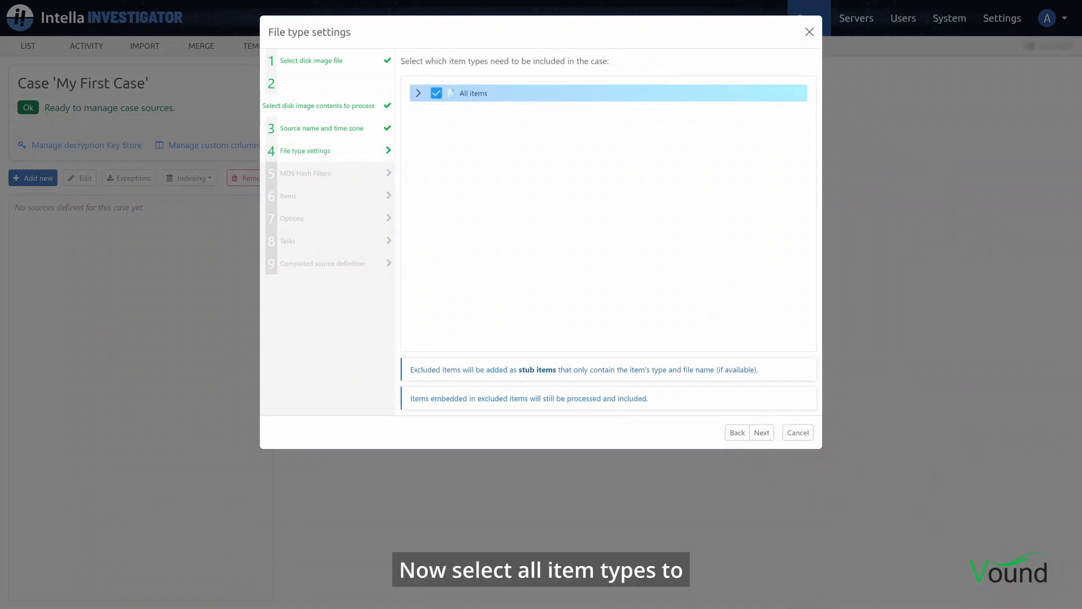
click(419, 93)
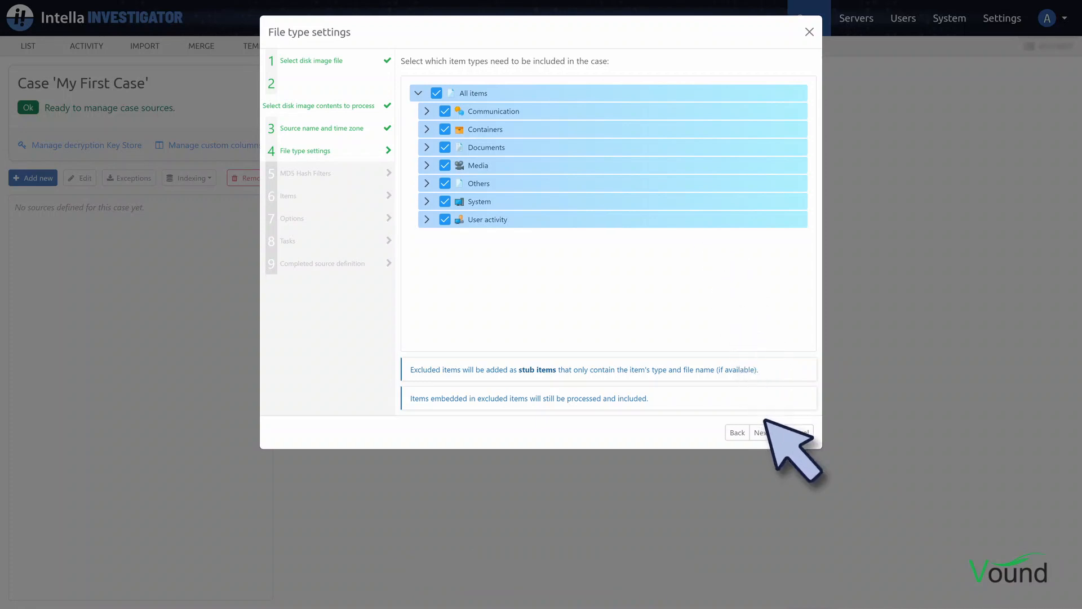
click(761, 433)
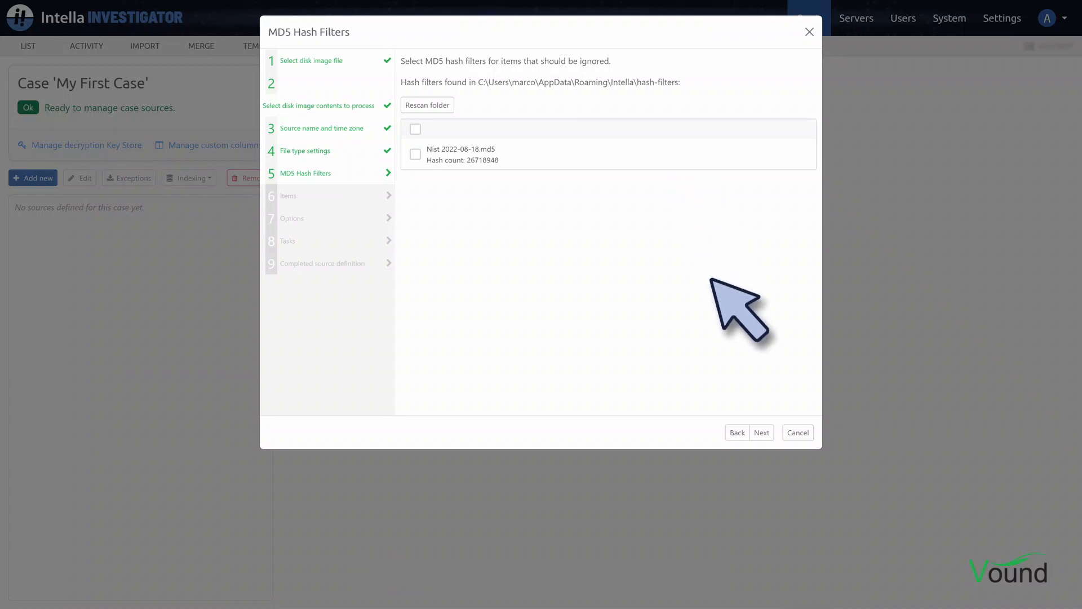
Keep the default MD5 hash filters, item and indexing options and reach the Tasks step.
click(762, 432)
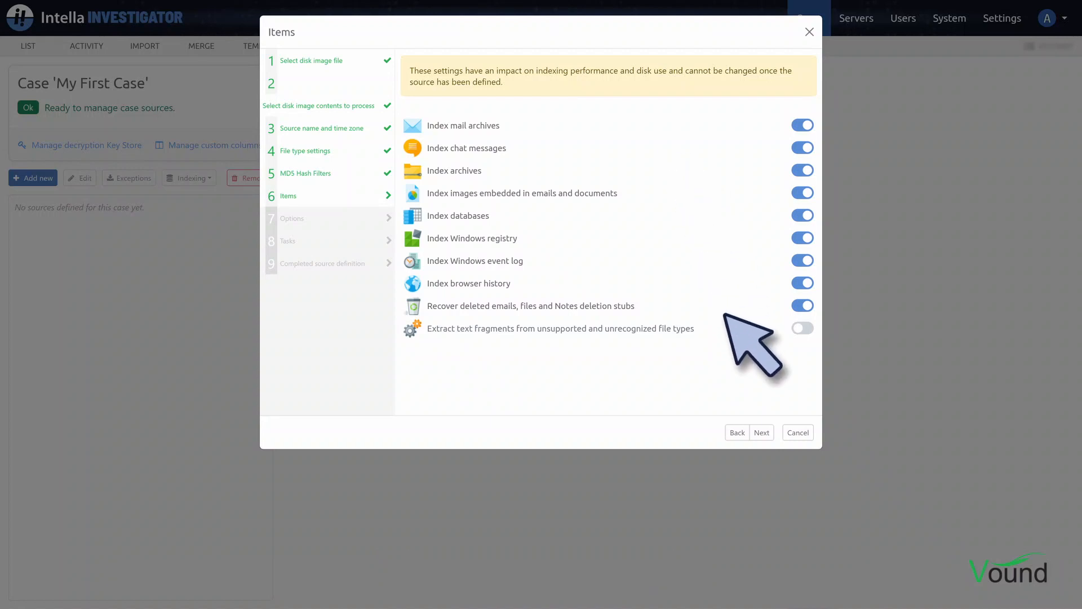
click(761, 432)
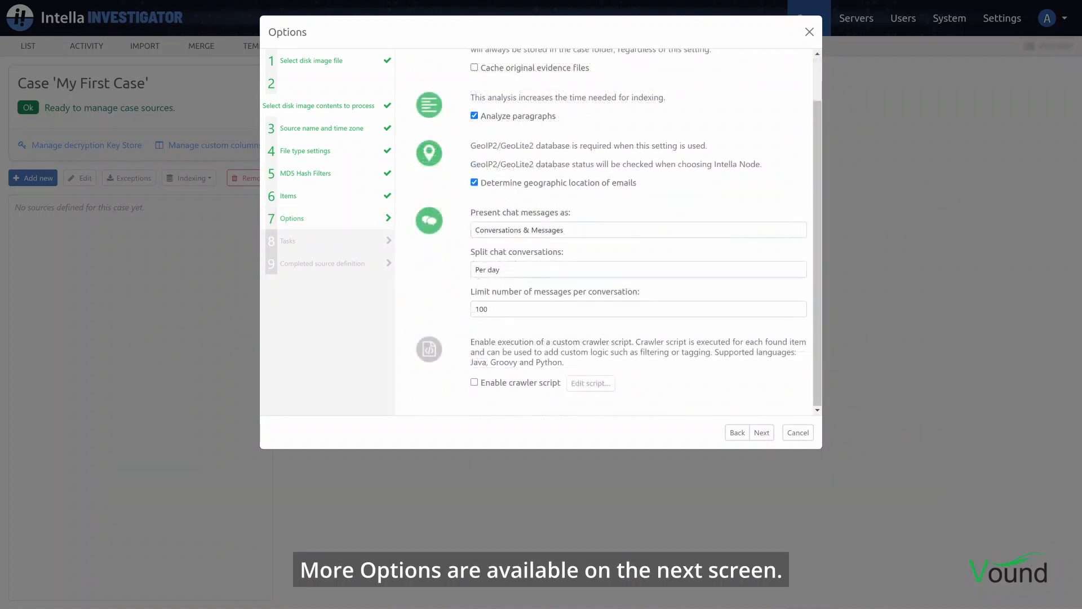
click(762, 433)
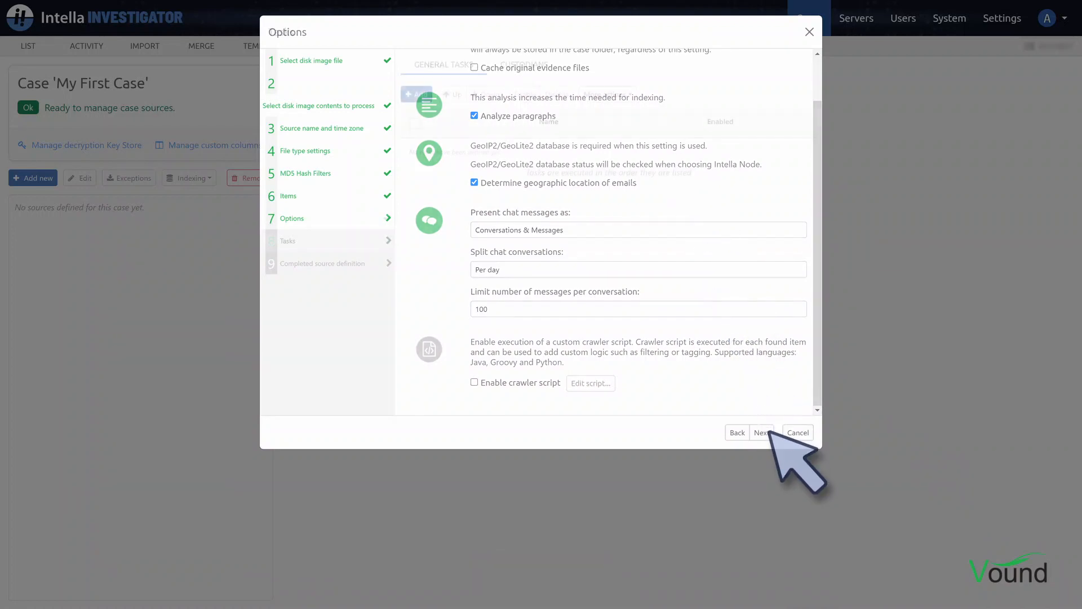
click(761, 432)
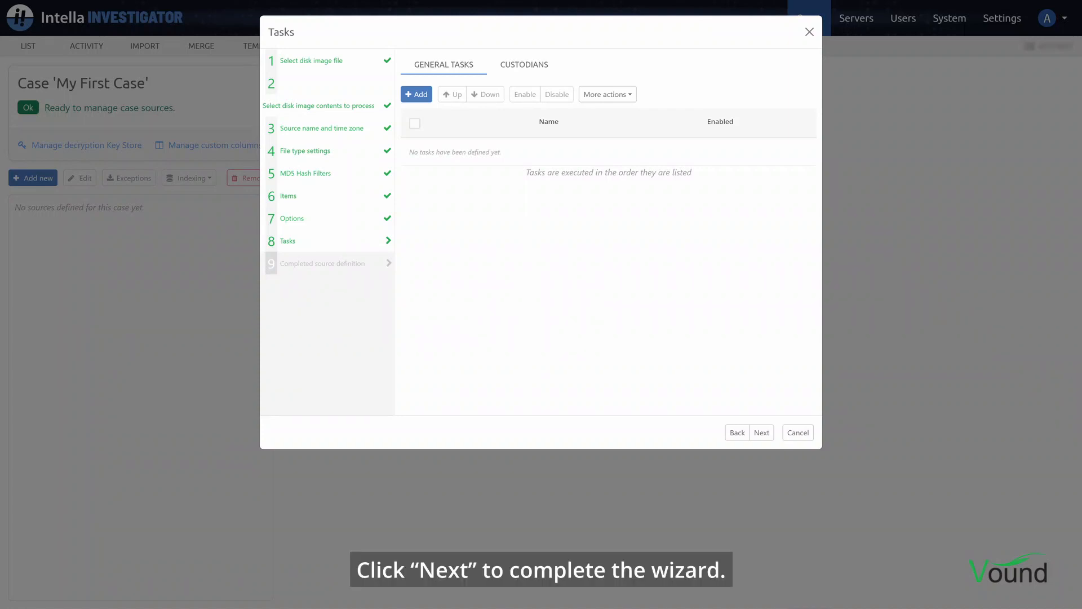
Finish the source definition choosing to index now on Local Node, starting indexing of the case.
click(762, 432)
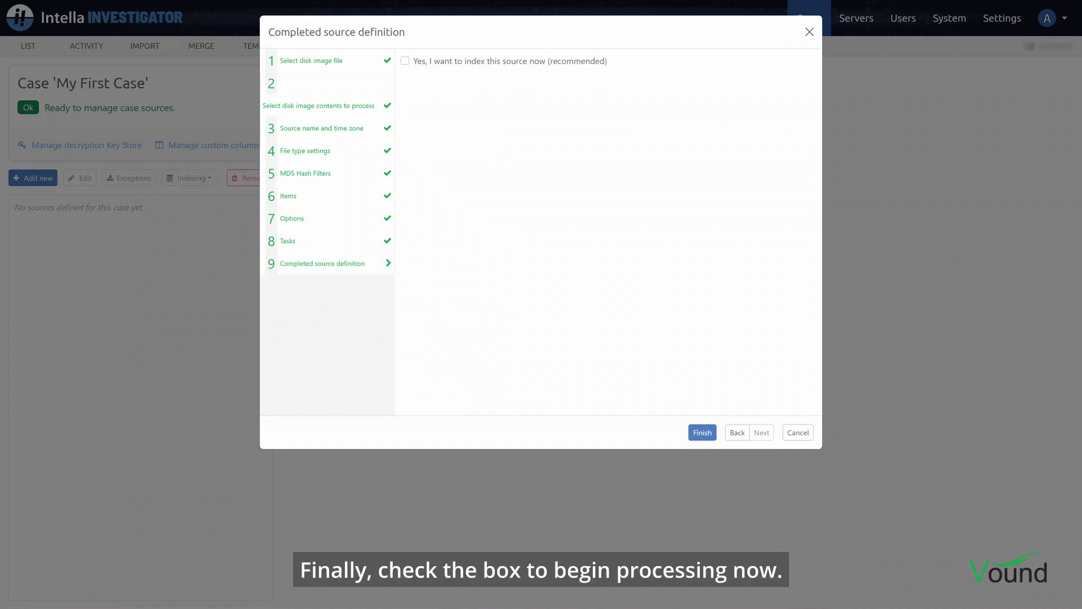
click(406, 61)
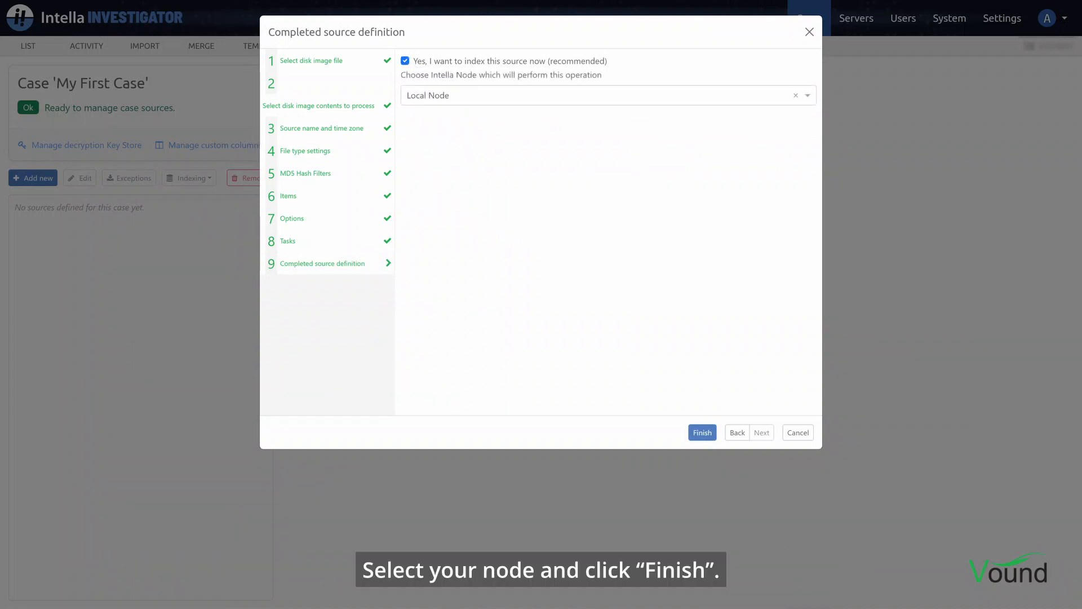
click(702, 433)
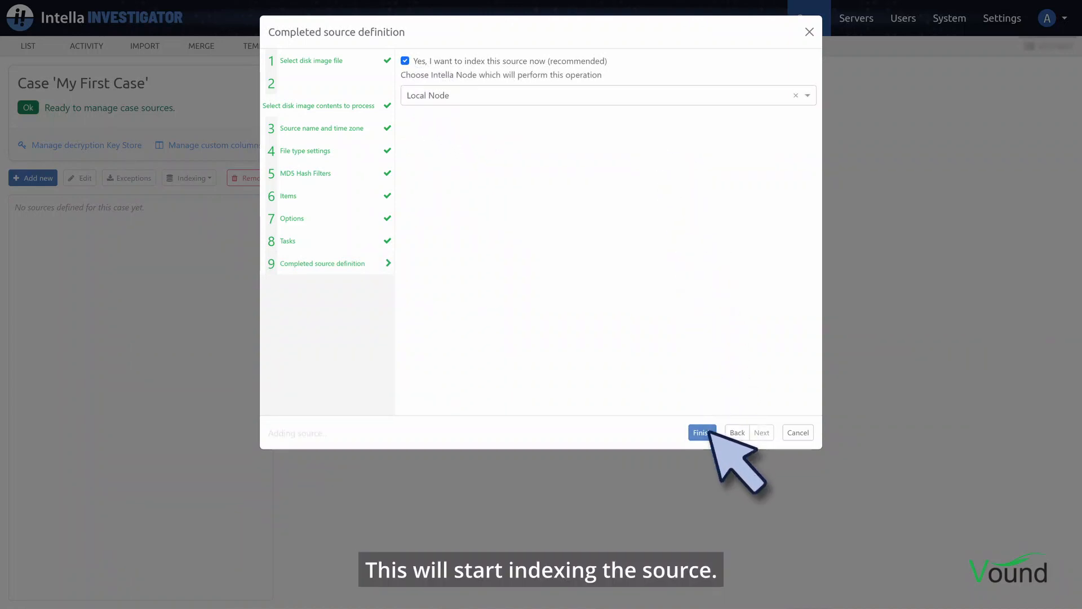
click(703, 432)
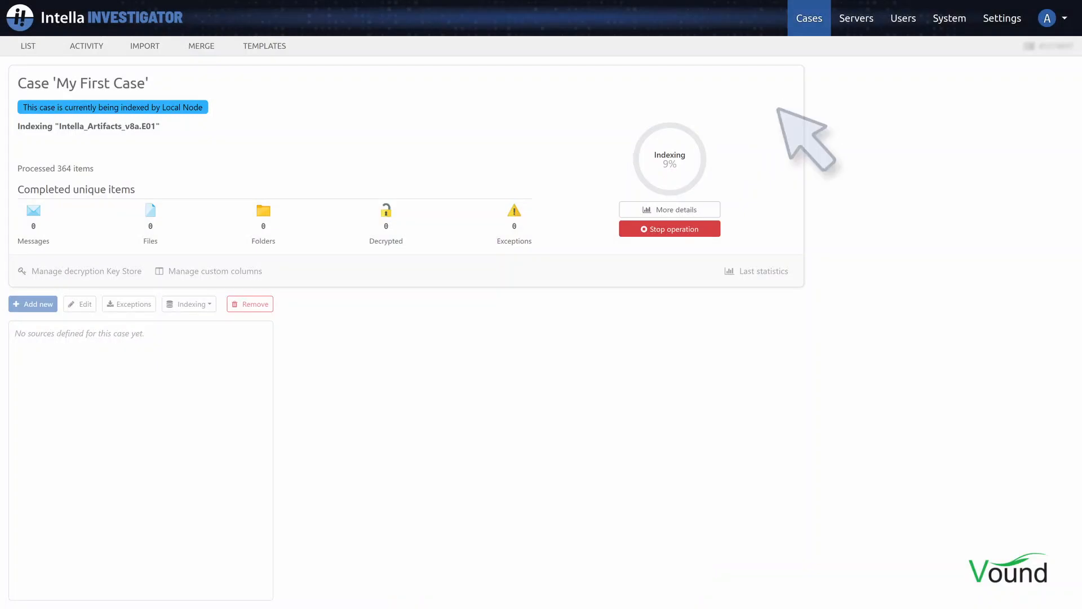
Finish source management after indexing reaches 100% so Intella_Artifacts_v8a.E01 is listed as a source.
click(669, 209)
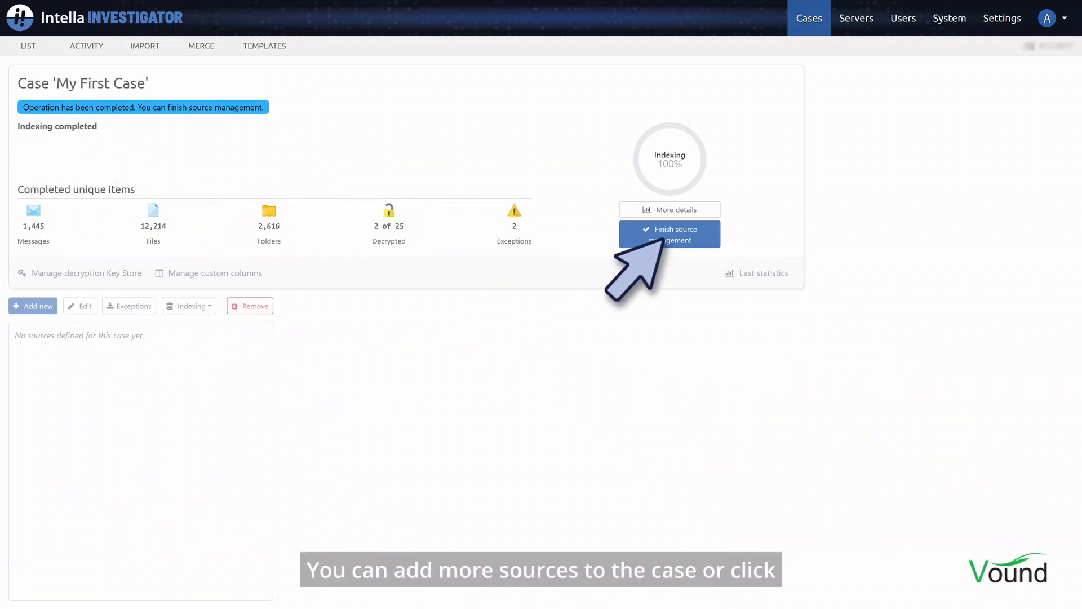
click(670, 234)
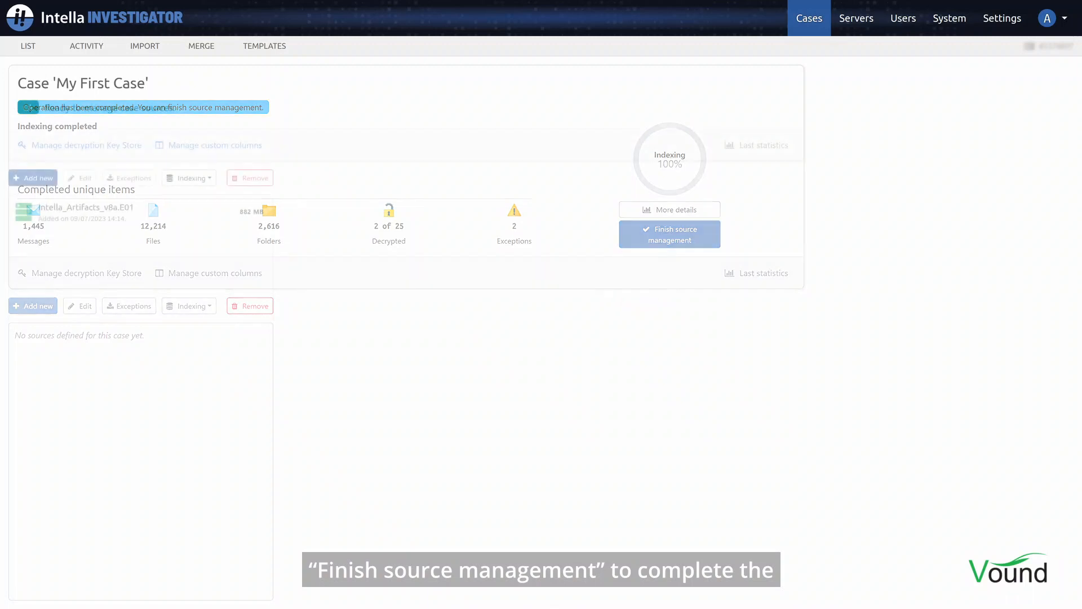
click(670, 234)
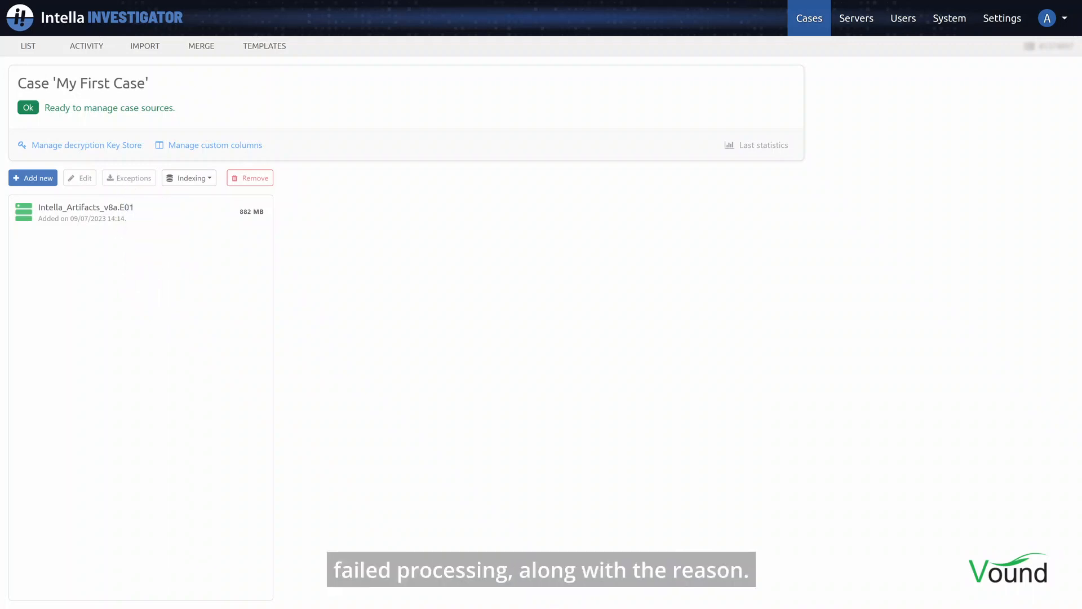
Export the source's exceptions report and read the failed items' warning descriptions in Excel.
click(85, 213)
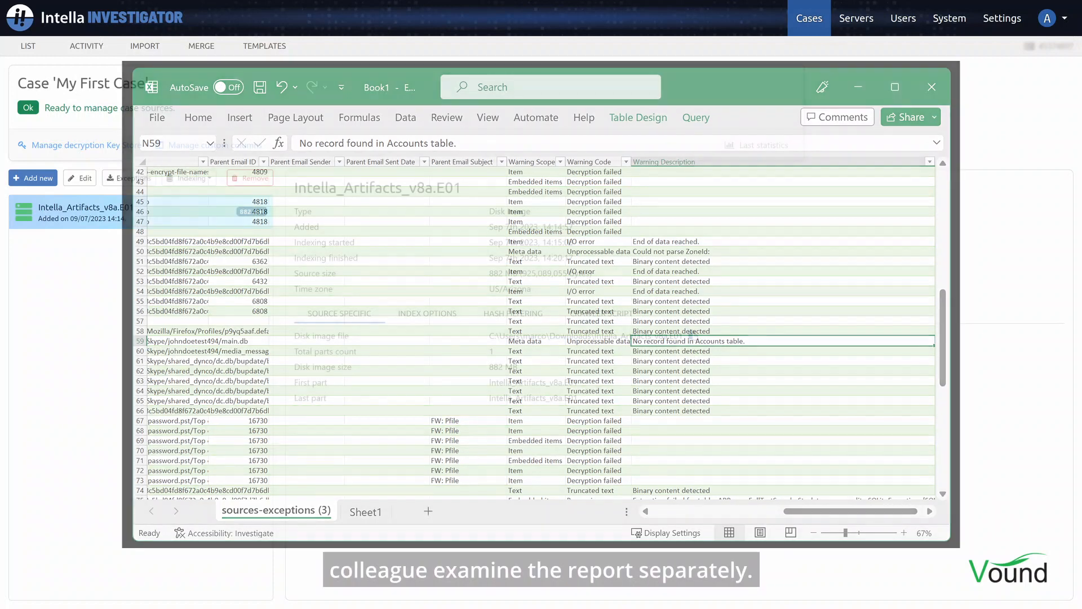
click(932, 86)
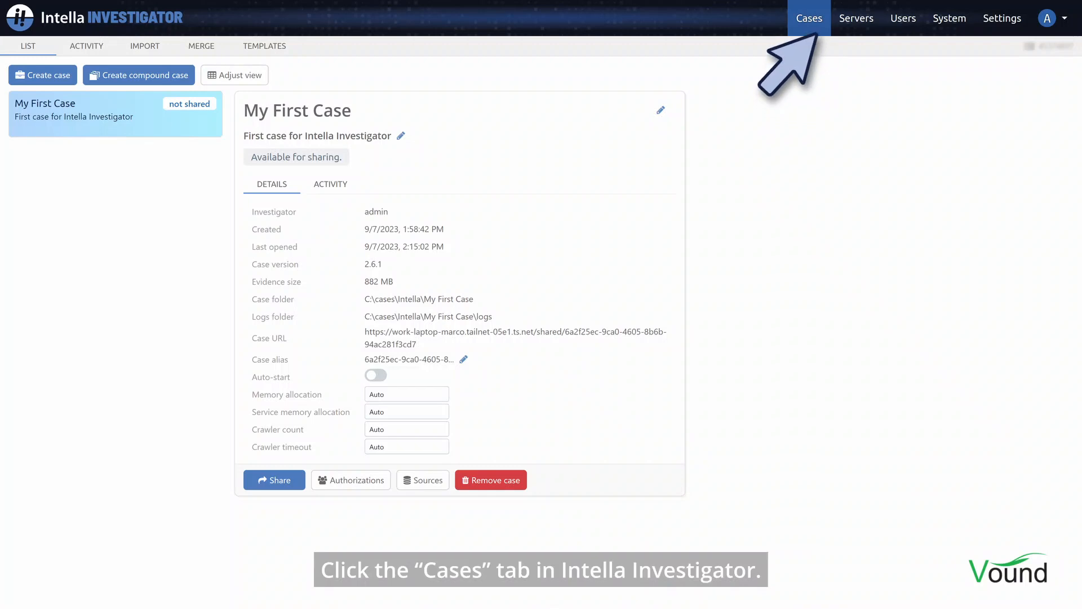
In Authorizations, assign user1 as Examiner and another account as Investigator, then confirm.
click(810, 19)
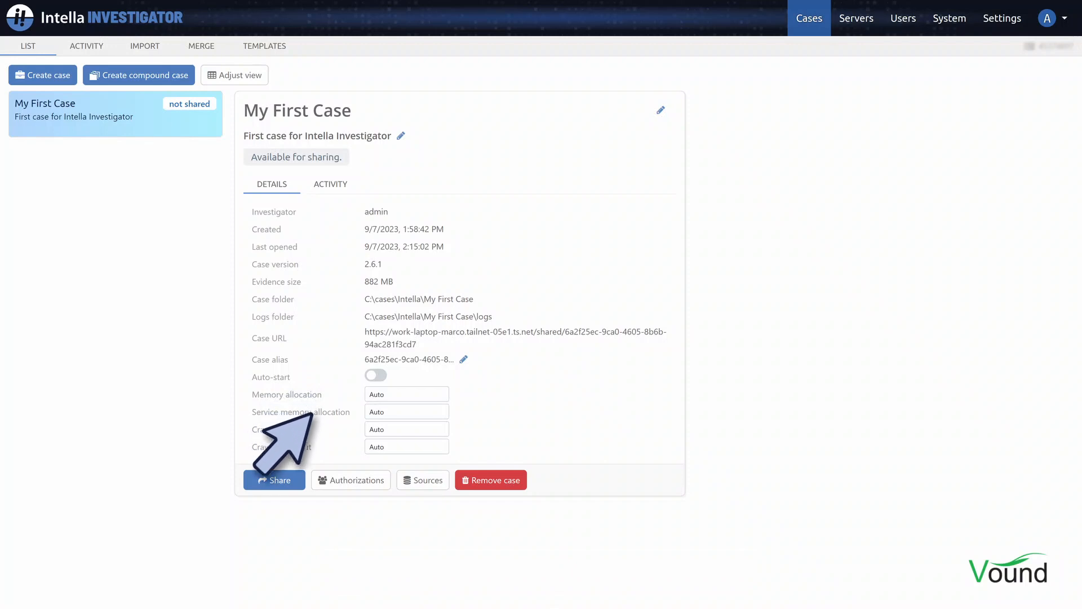
click(351, 480)
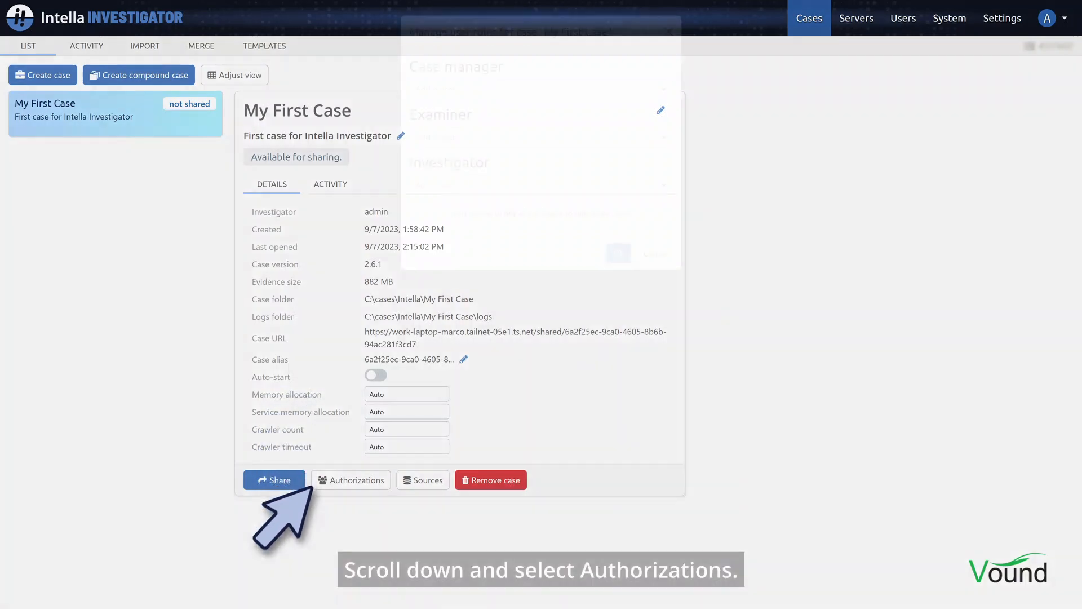
click(351, 480)
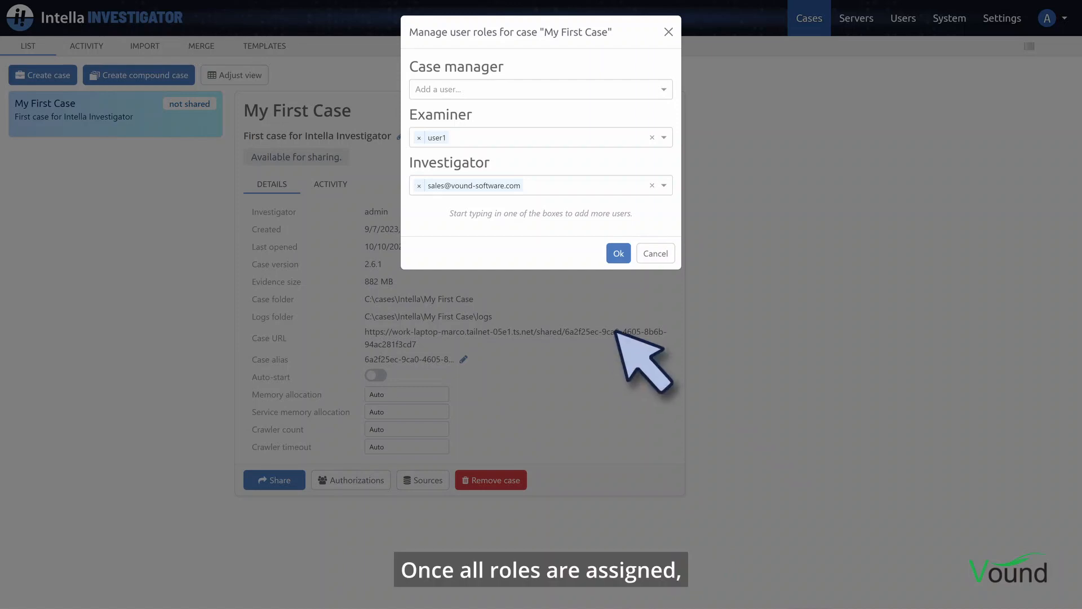
click(619, 253)
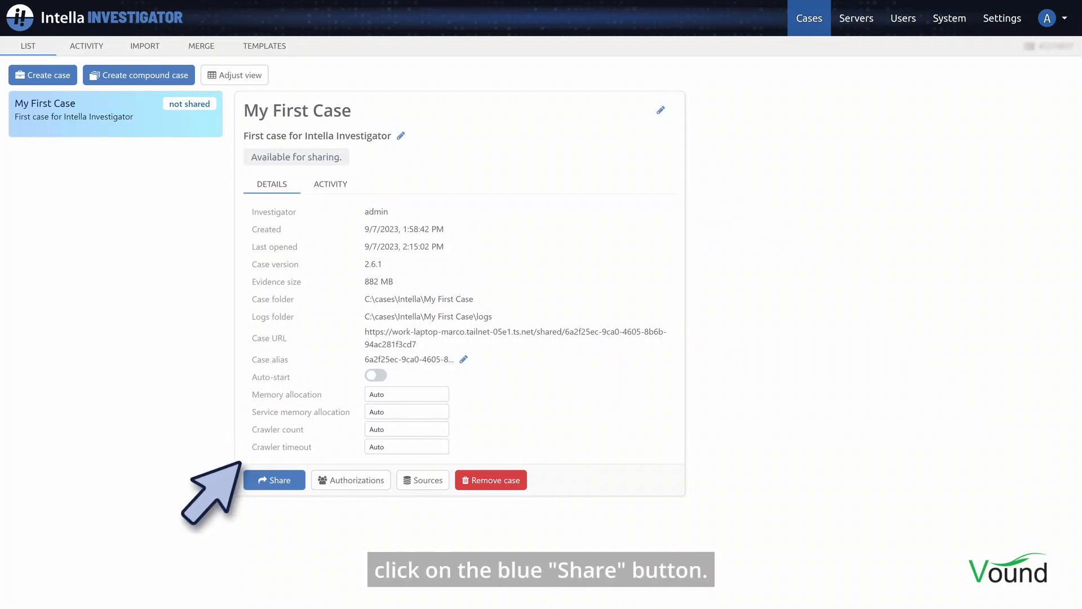
Share My First Case and switch its Auto-start toggle on.
click(274, 480)
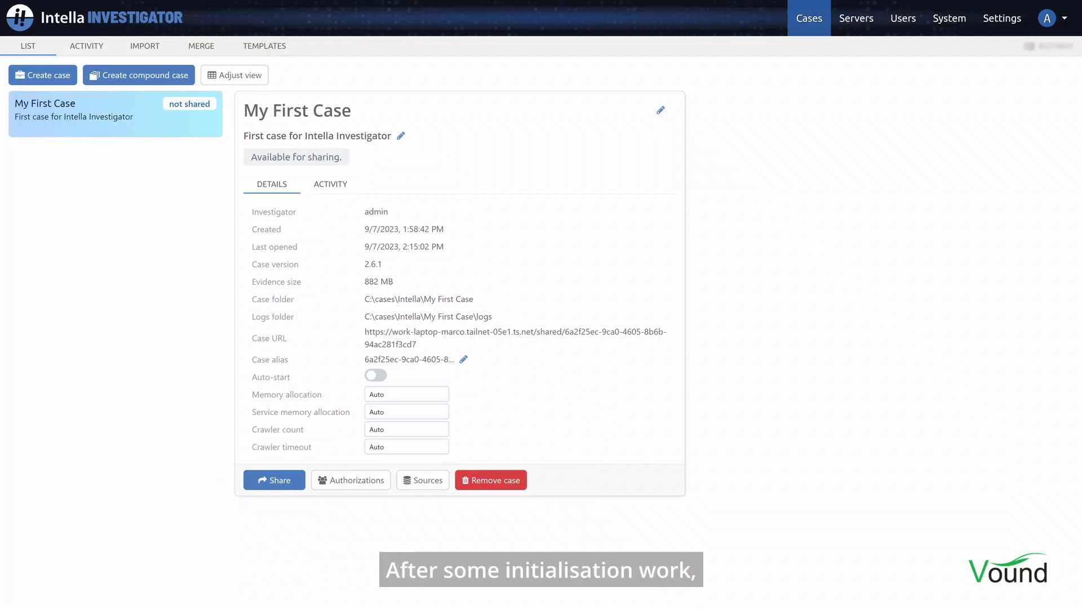
click(274, 480)
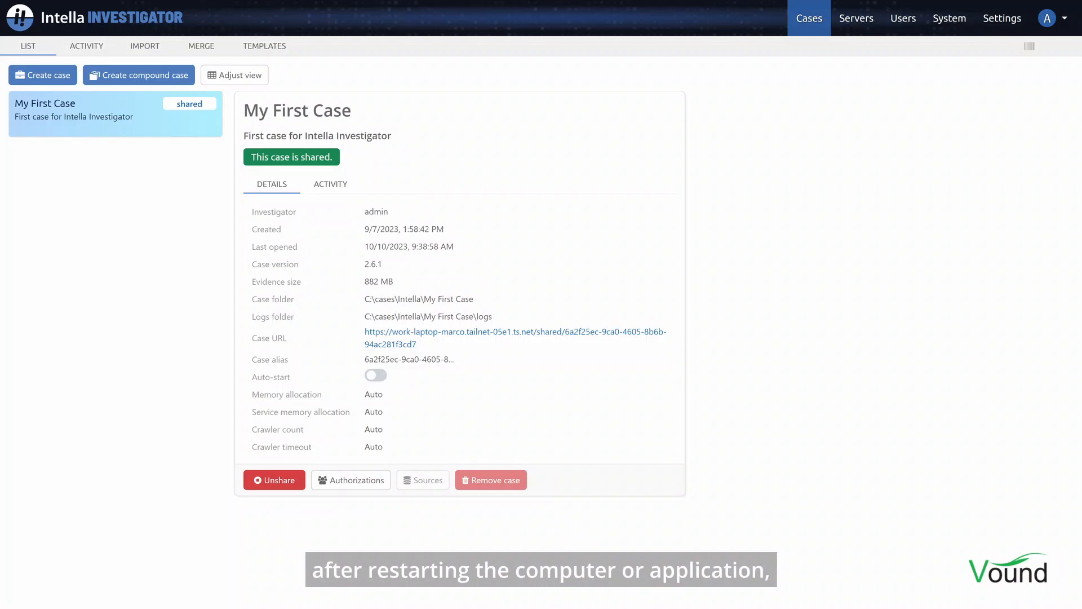
click(376, 375)
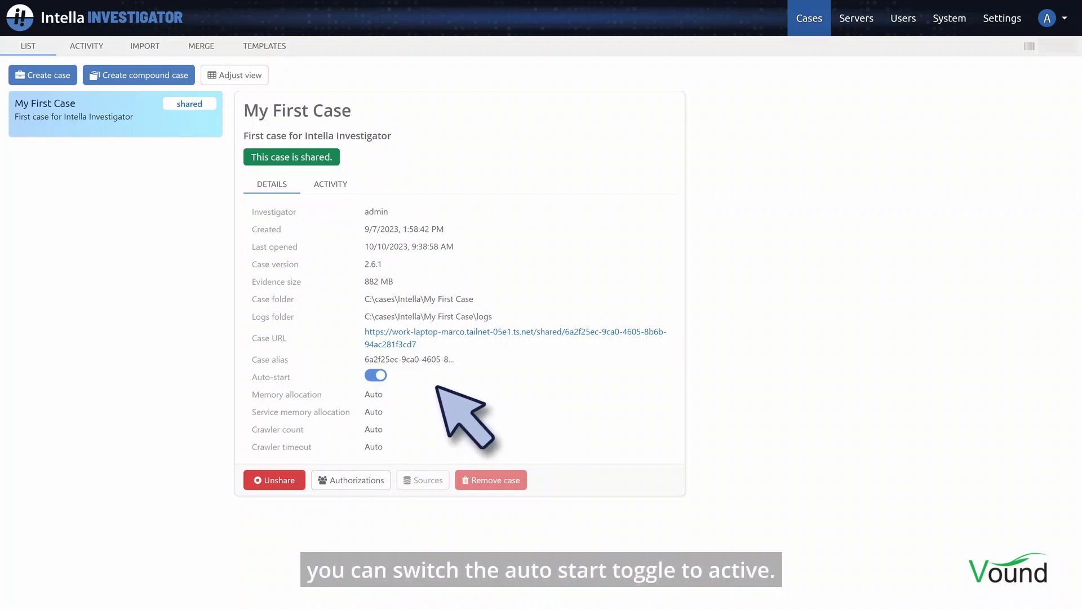